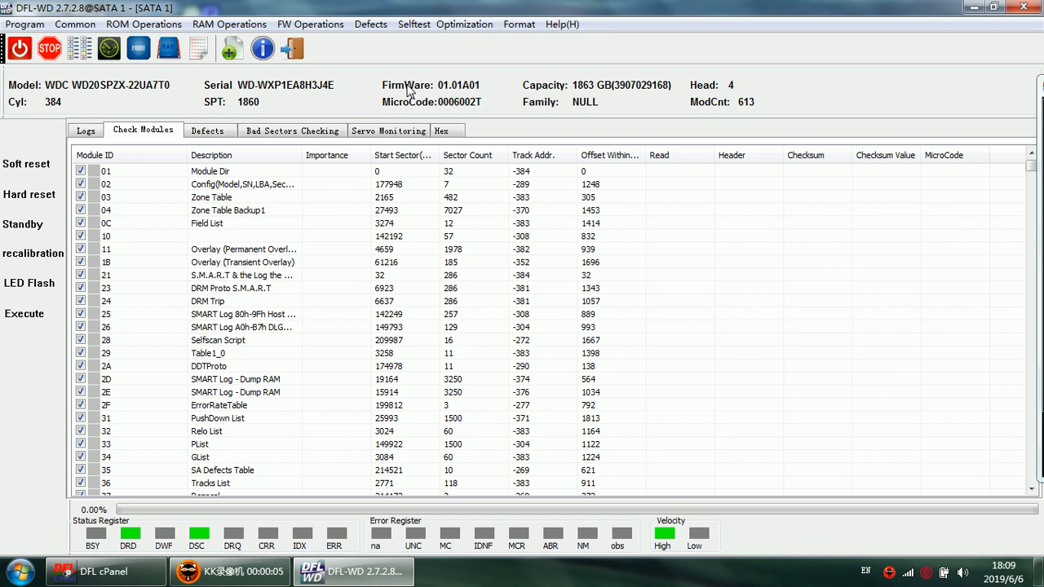
{"action": "mouse_move", "coordinate": [171, 106]}
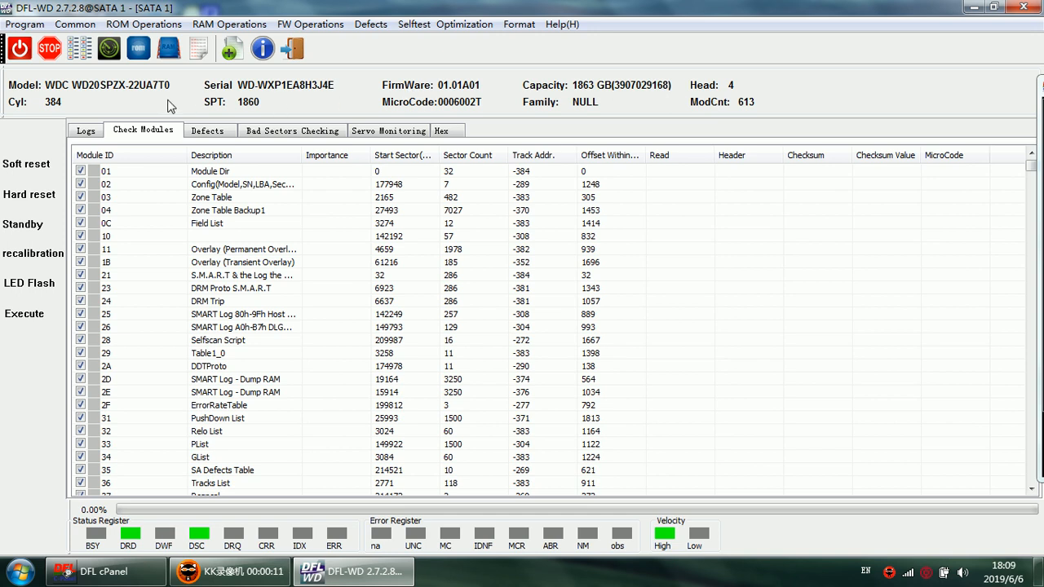
{"action": "mouse_move", "coordinate": [171, 108]}
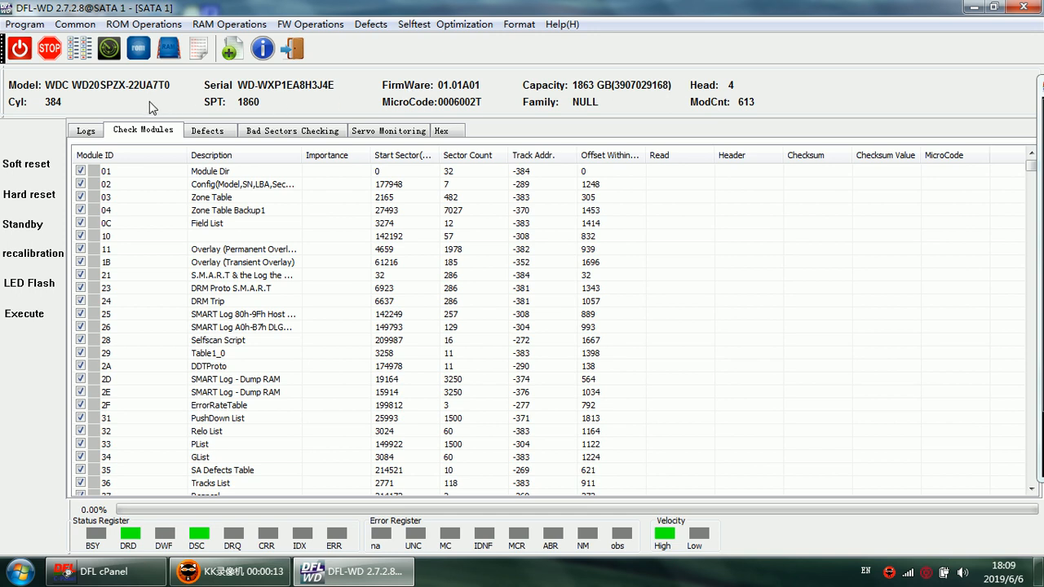
{"action": "mouse_move", "coordinate": [138, 105]}
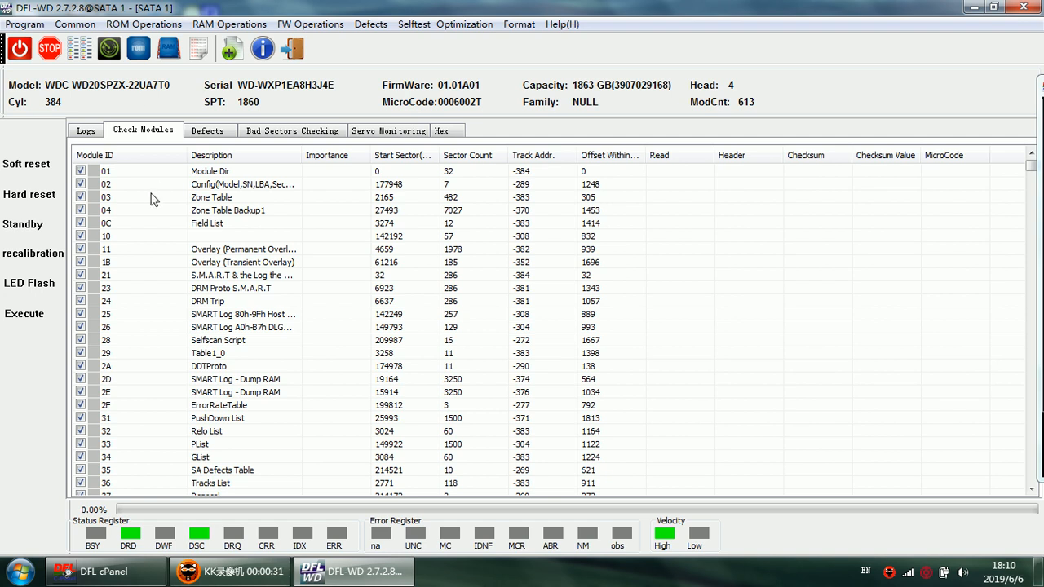
- Read the drive's ROM via ROM Operations, producing 0A.bin, 0B.bin and the ROM_WDC file
{"action": "scroll", "scroll_direction": "down", "scroll_amount": 3}
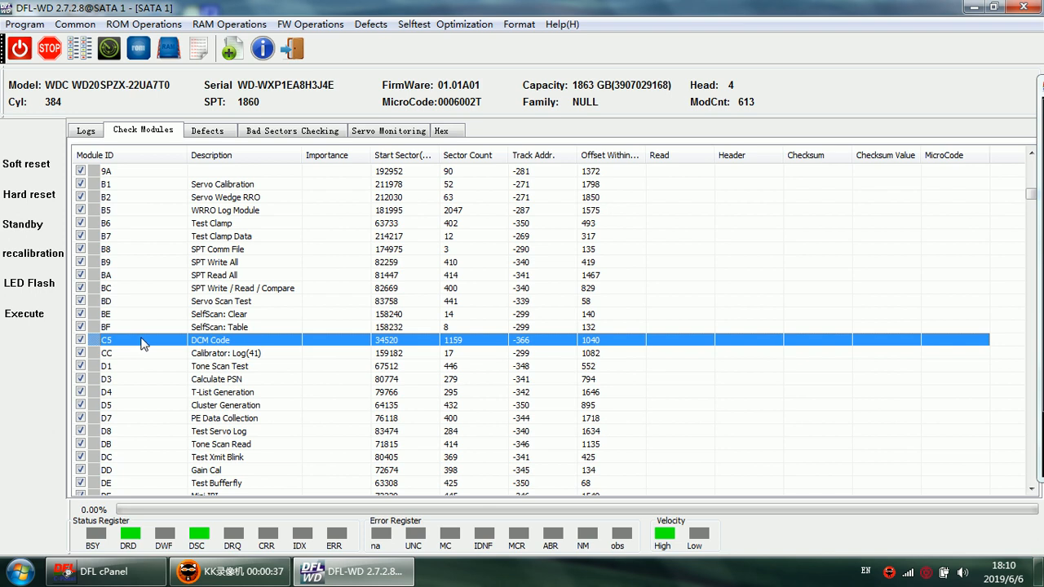
{"action": "double_click", "coordinate": [209, 341]}
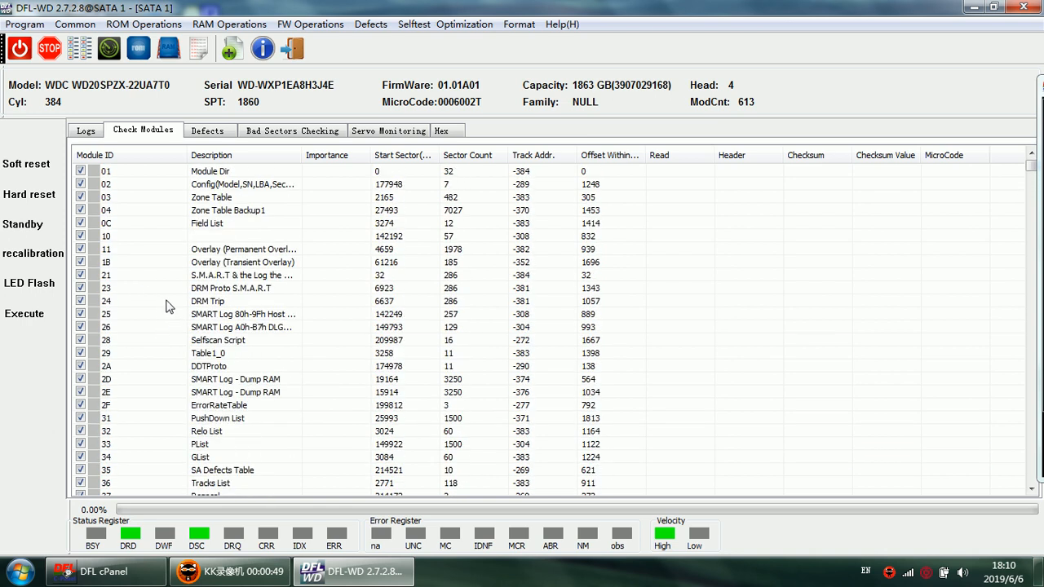
{"action": "left_click", "coordinate": [143, 24]}
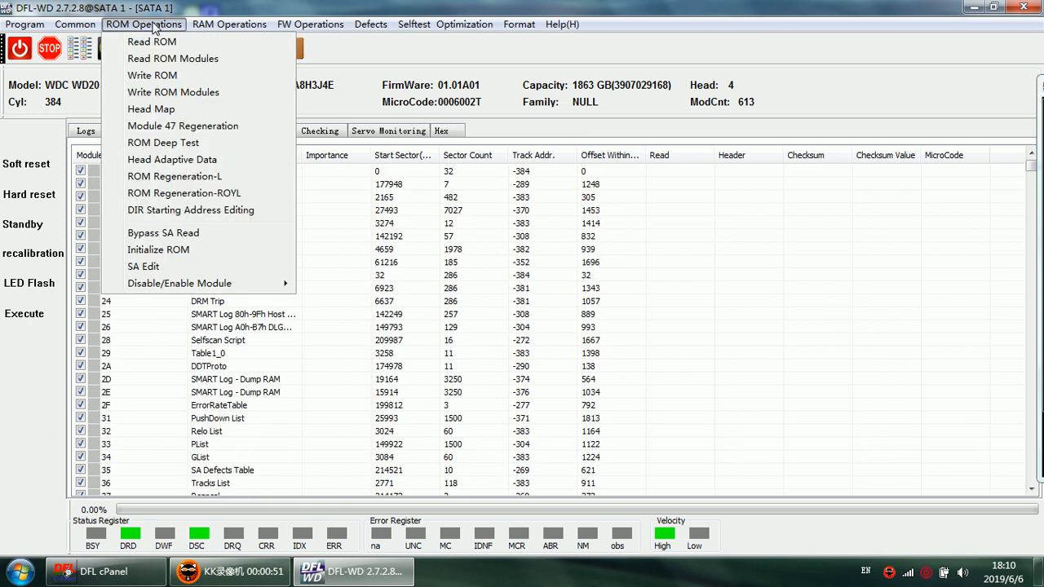
{"action": "left_click", "coordinate": [150, 42]}
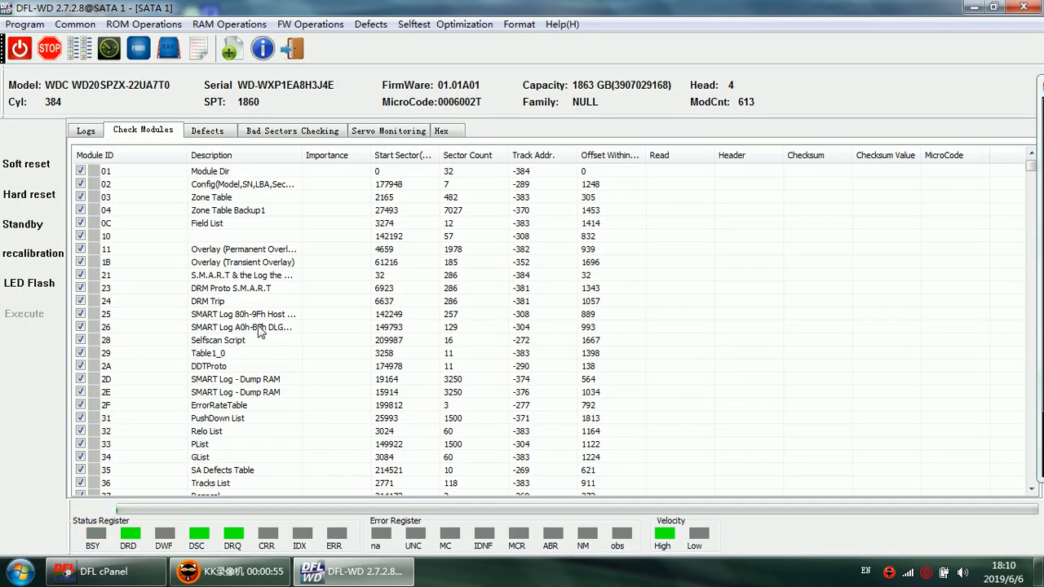
{"action": "left_click", "coordinate": [85, 130]}
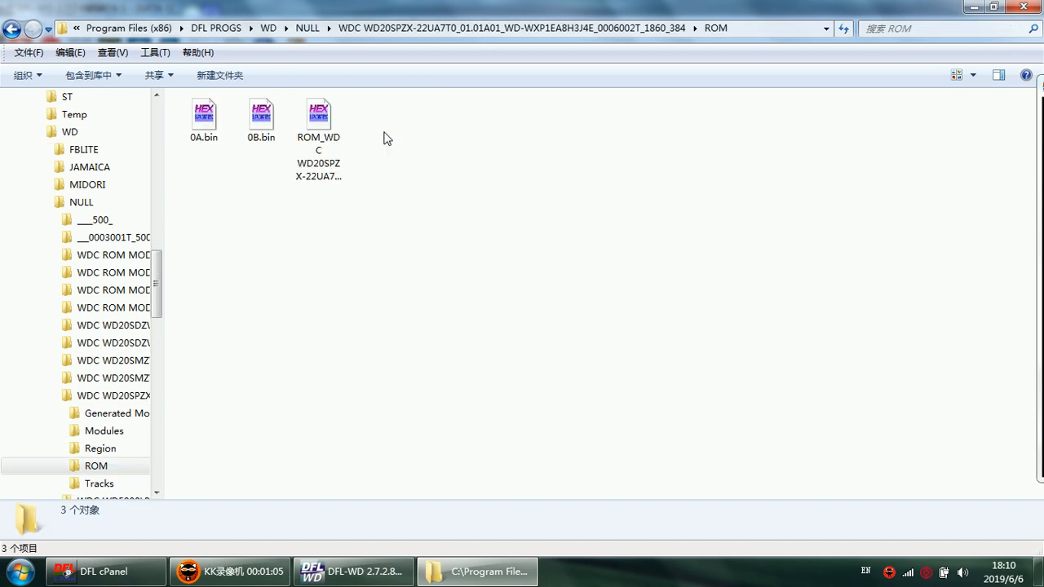
{"action": "mouse_move", "coordinate": [376, 159]}
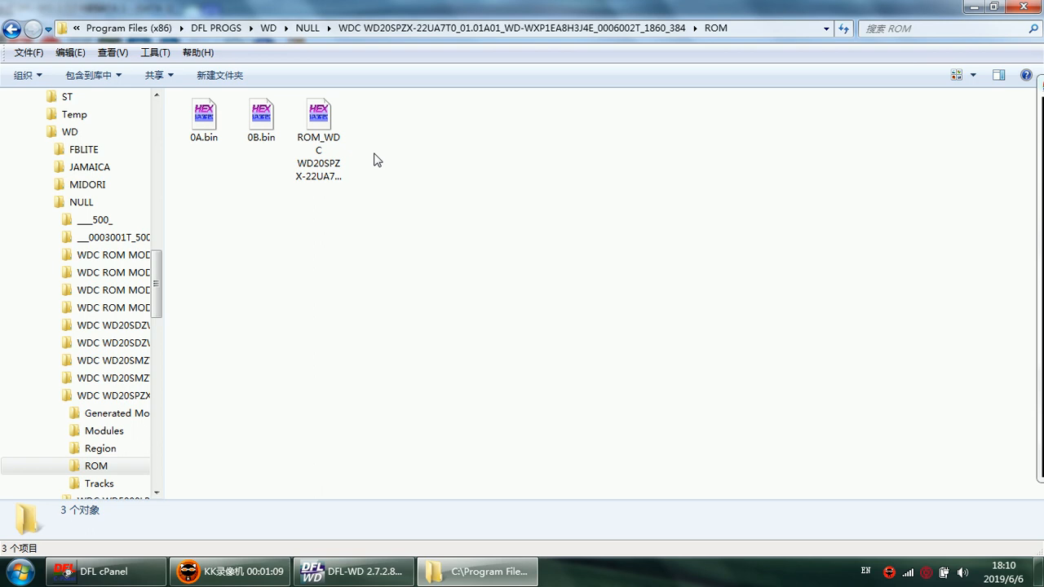
- Check the saved ROM file in the ROM folder and close the Explorer window
{"action": "left_click", "coordinate": [318, 114]}
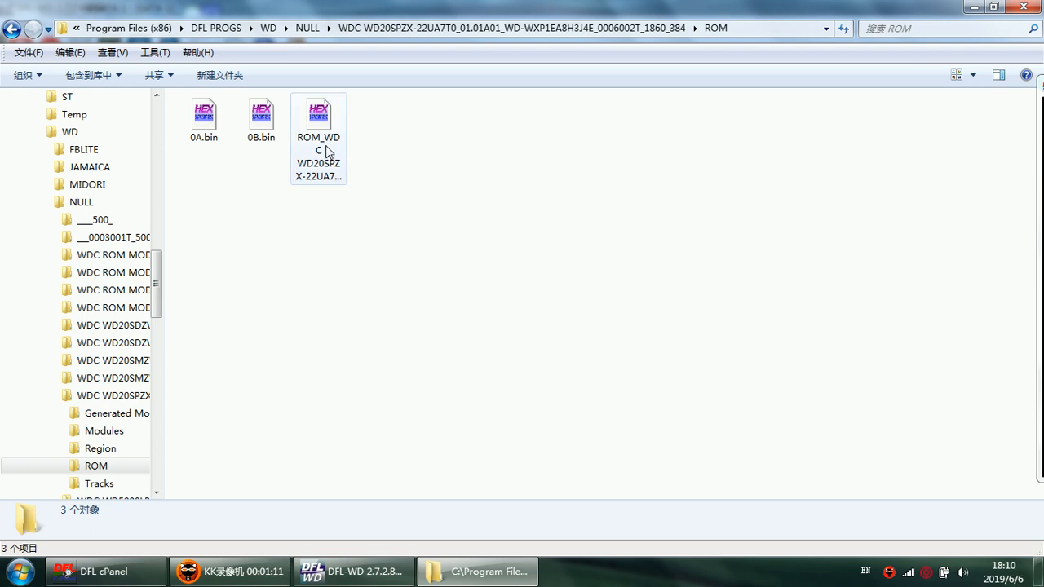
{"action": "mouse_move", "coordinate": [323, 147]}
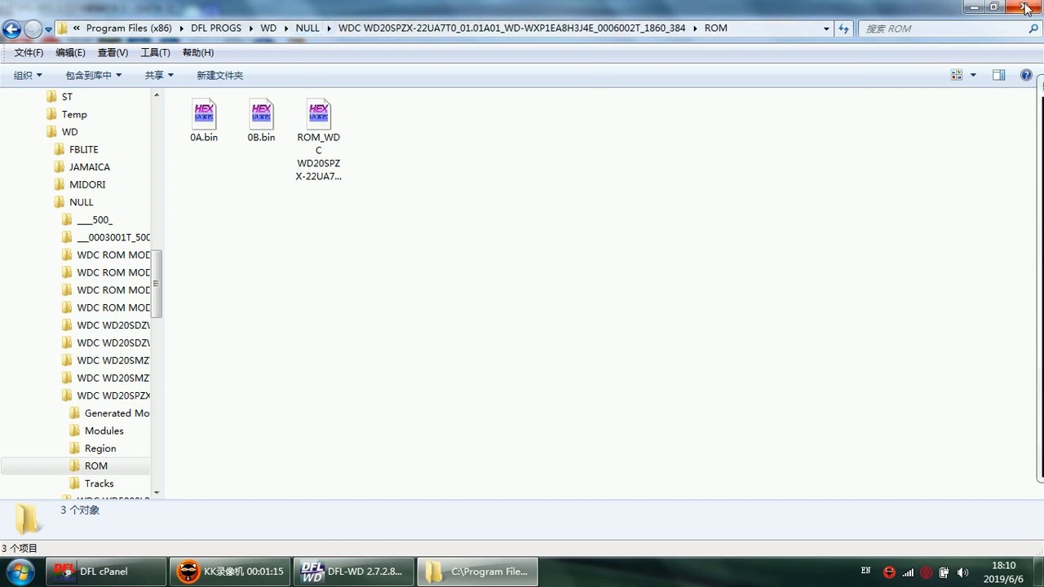
{"action": "left_click", "coordinate": [352, 571]}
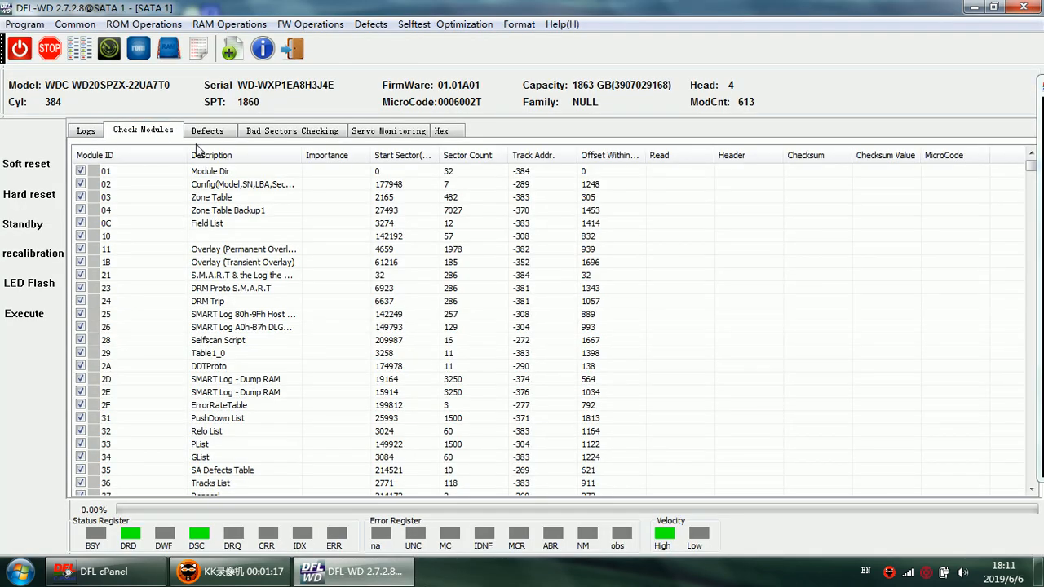
- Read all firmware modules to the default Modules path and confirm each logs Read OK
{"action": "left_click", "coordinate": [310, 25]}
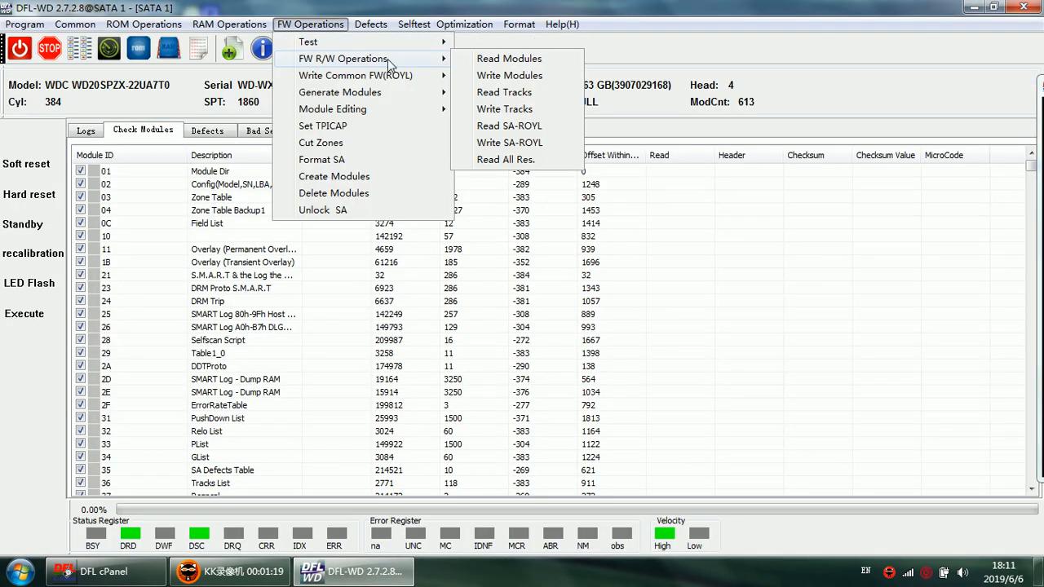
{"action": "left_click", "coordinate": [509, 59]}
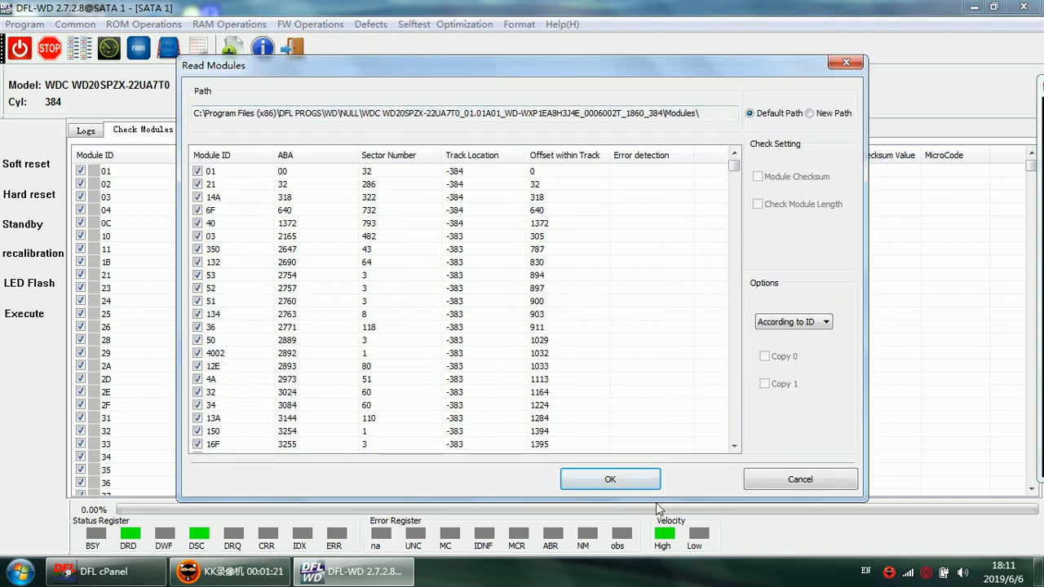
{"action": "left_click", "coordinate": [610, 479]}
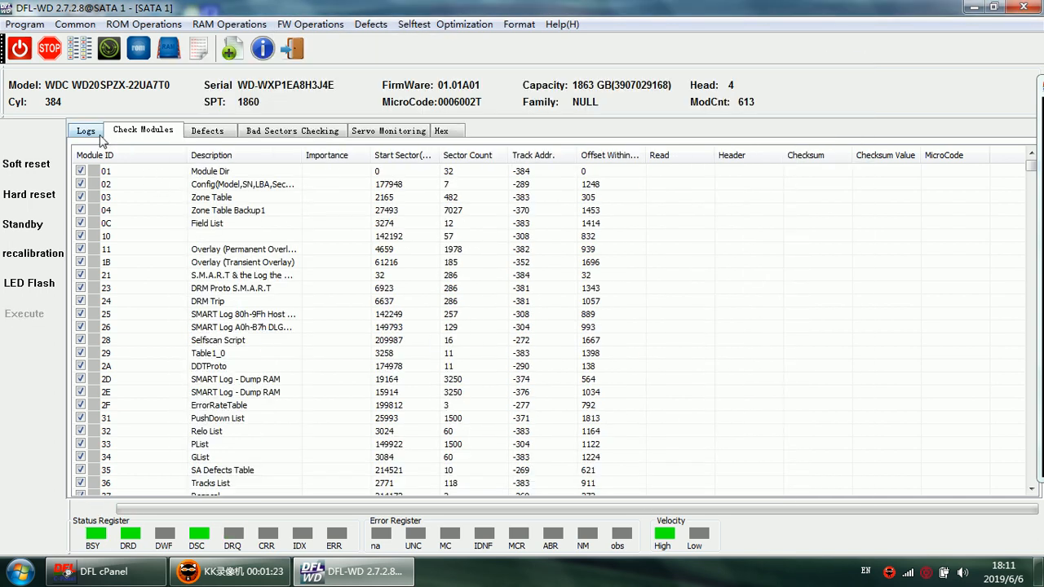
{"action": "left_click", "coordinate": [85, 131]}
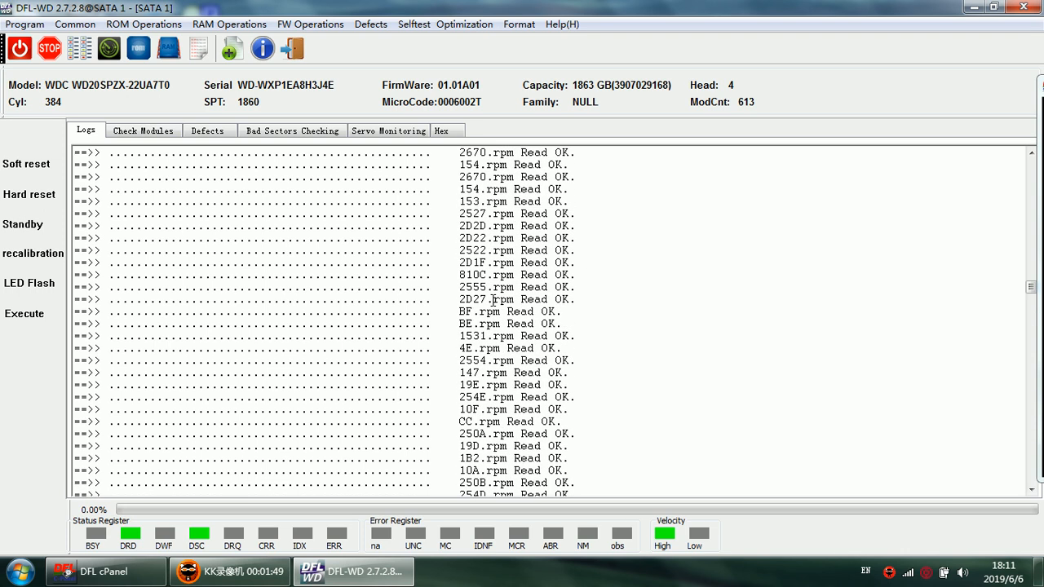
{"action": "left_click", "coordinate": [143, 131]}
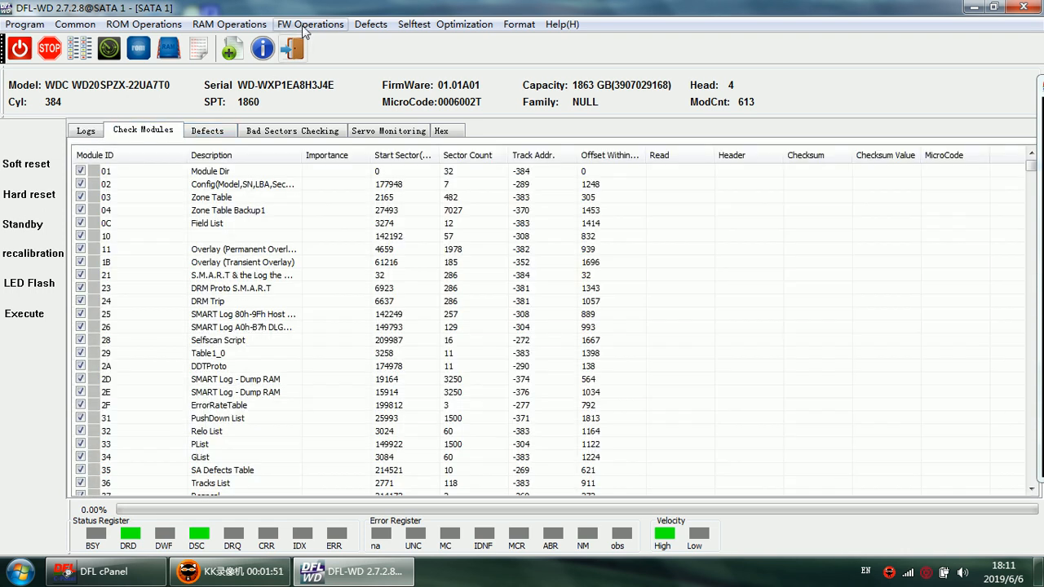
- Read Region 0 of the service area to the default path via Read Regions
{"action": "left_click", "coordinate": [310, 24]}
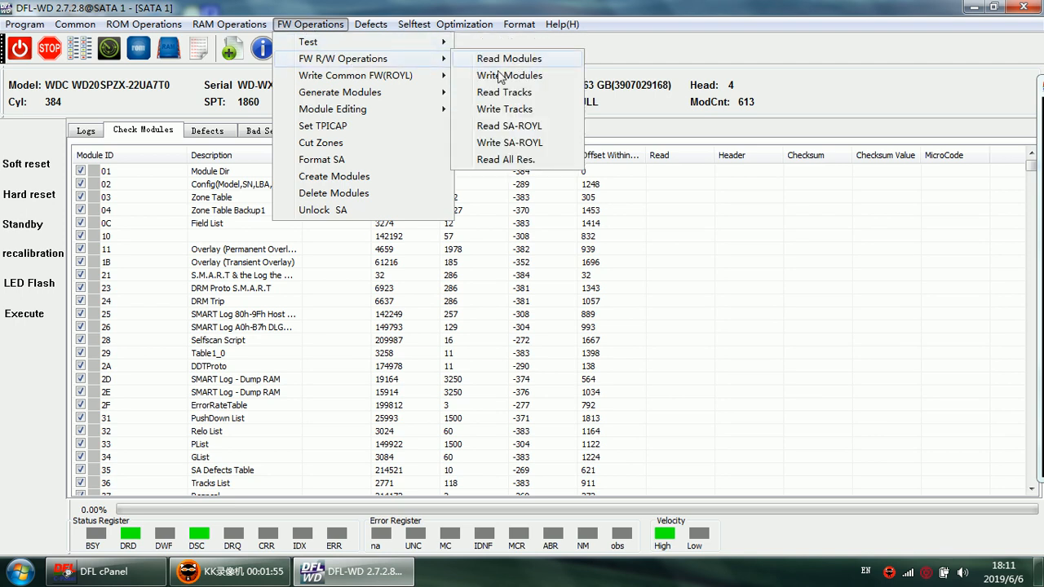
{"action": "left_click", "coordinate": [508, 59]}
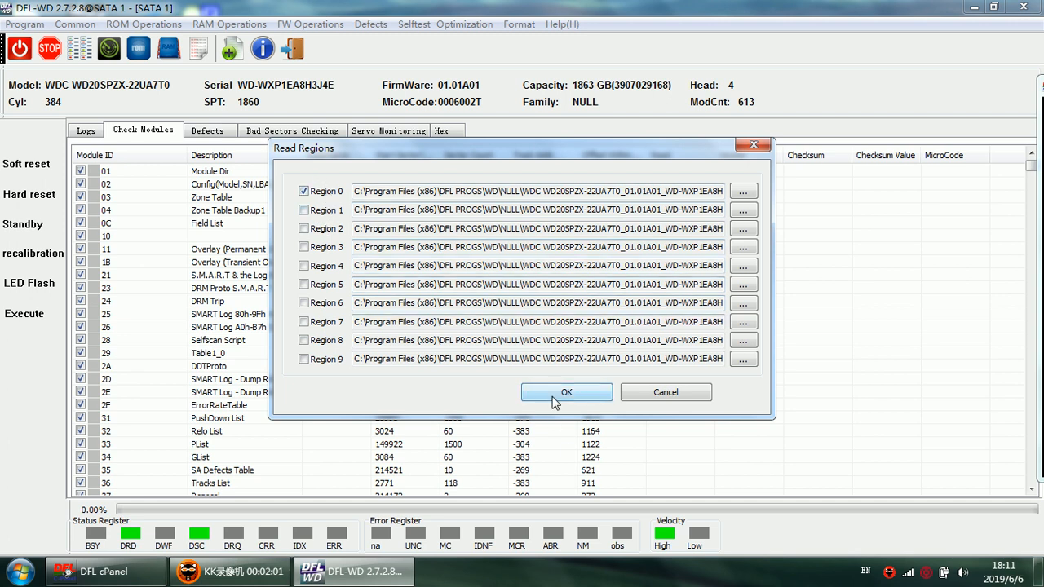
{"action": "left_click", "coordinate": [566, 391]}
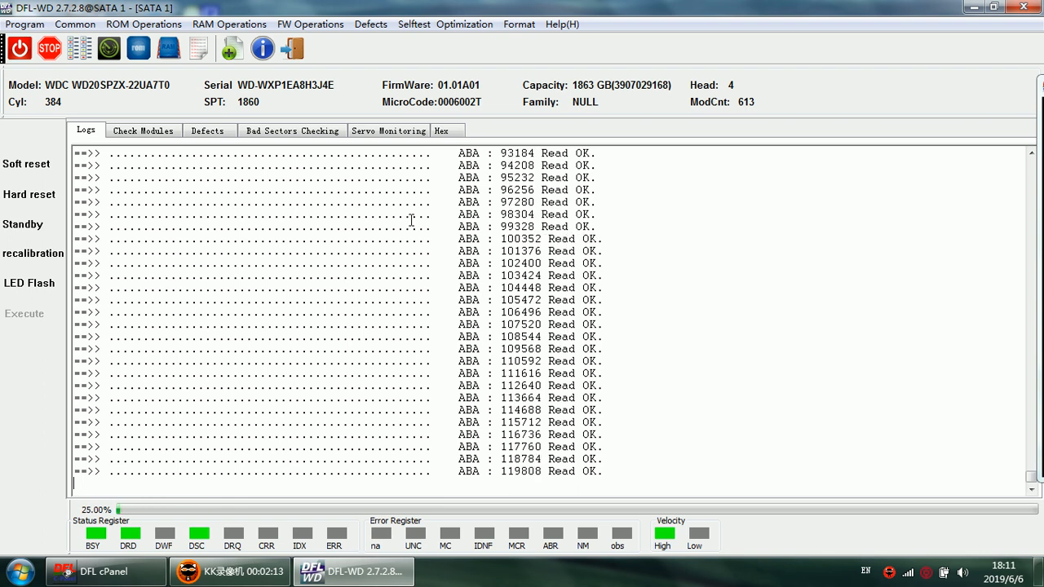
{"action": "left_click", "coordinate": [144, 131]}
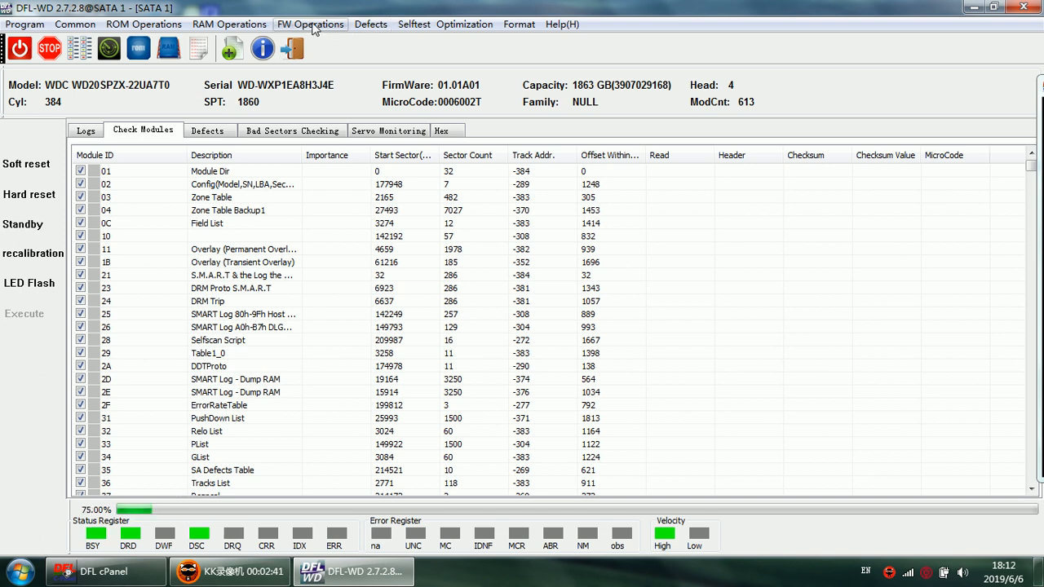
- Run Read SA-ROYL to dump the whole SA region, watching sectors log Read OK
{"action": "left_click", "coordinate": [310, 24]}
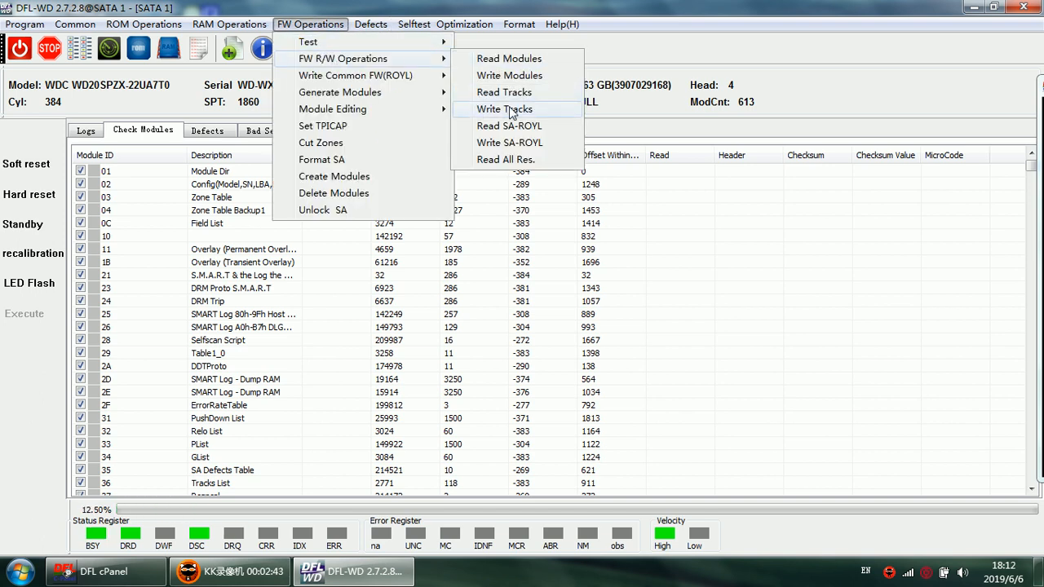
{"action": "mouse_move", "coordinate": [509, 125]}
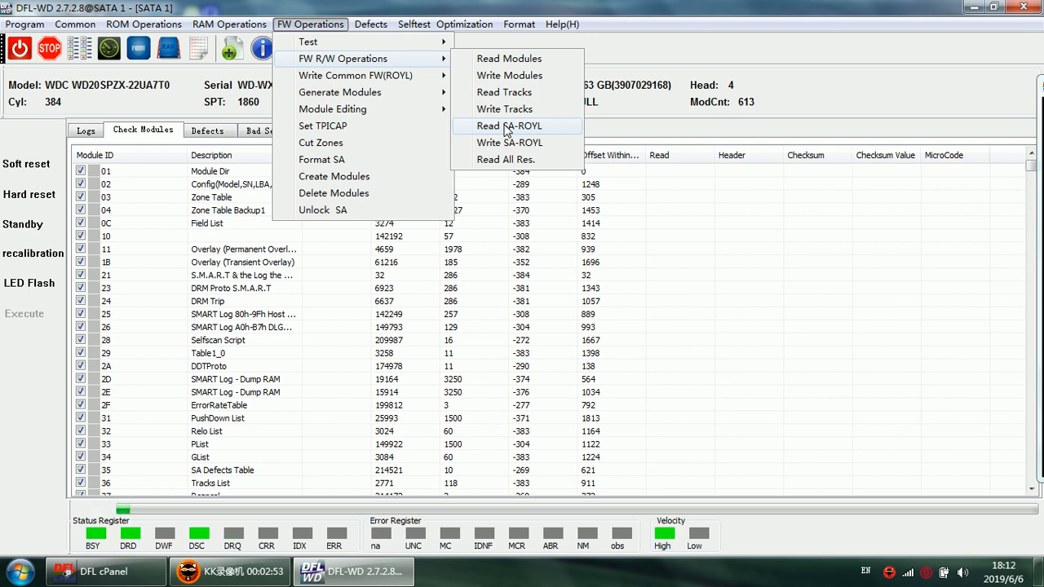
{"action": "left_click", "coordinate": [508, 125]}
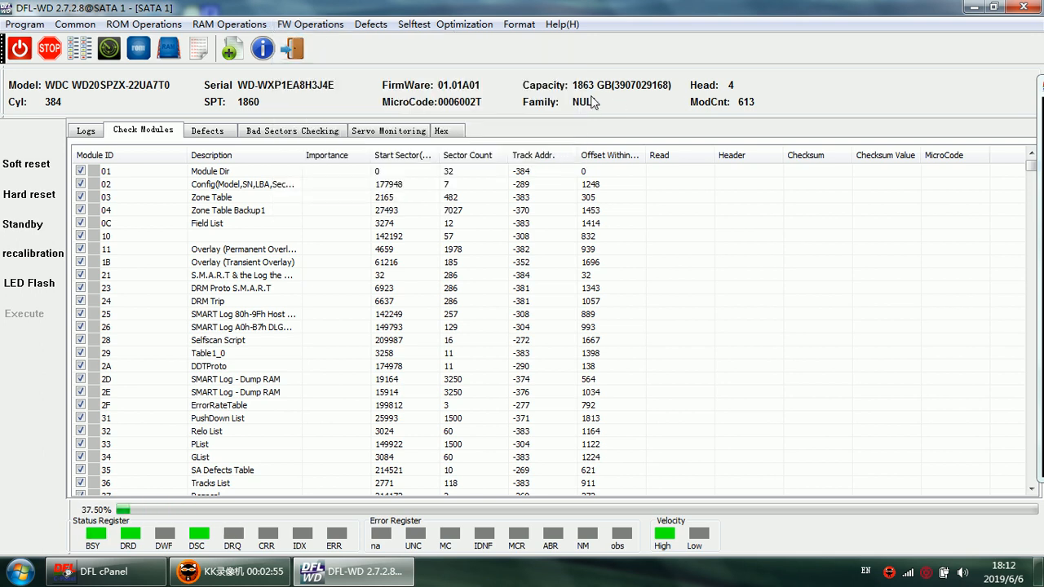
{"action": "left_click", "coordinate": [85, 130]}
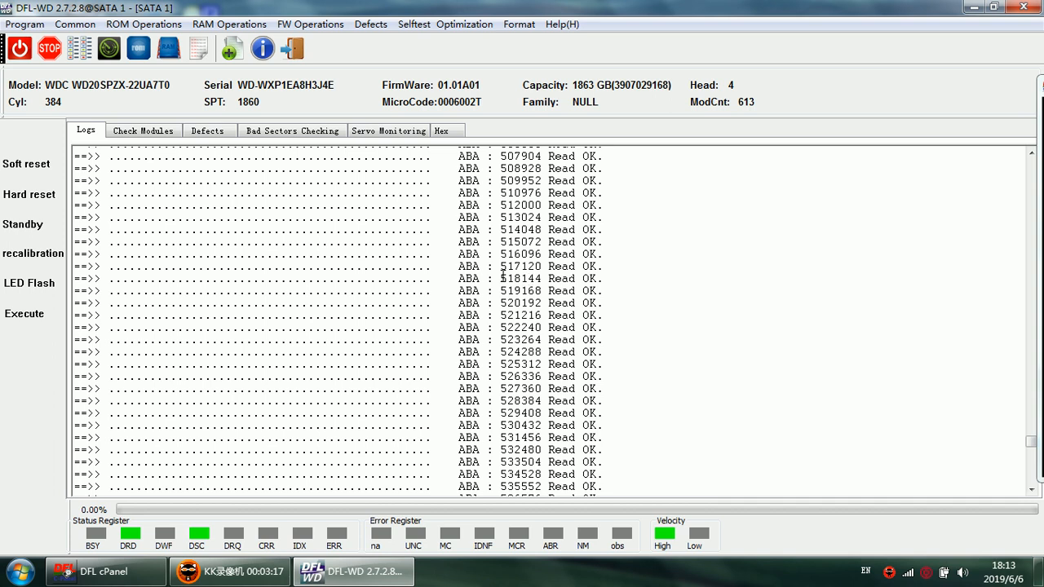
{"action": "left_click", "coordinate": [143, 131]}
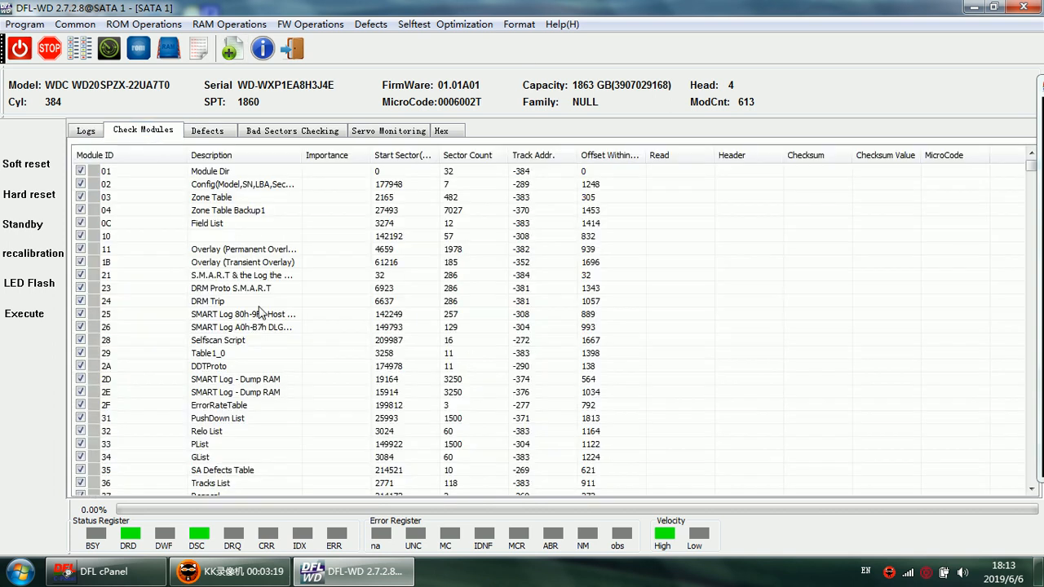
{"action": "mouse_move", "coordinate": [235, 98]}
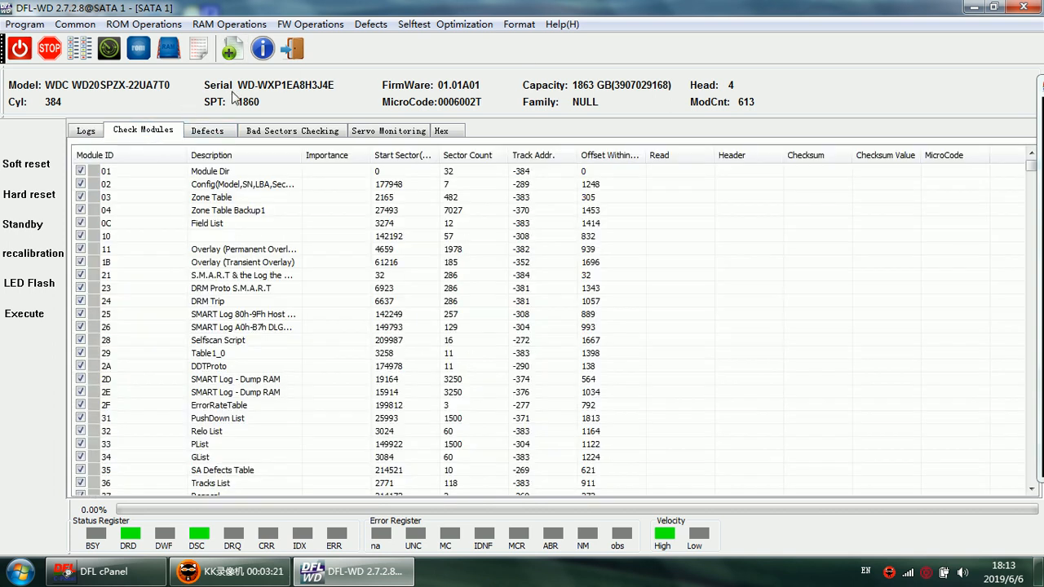